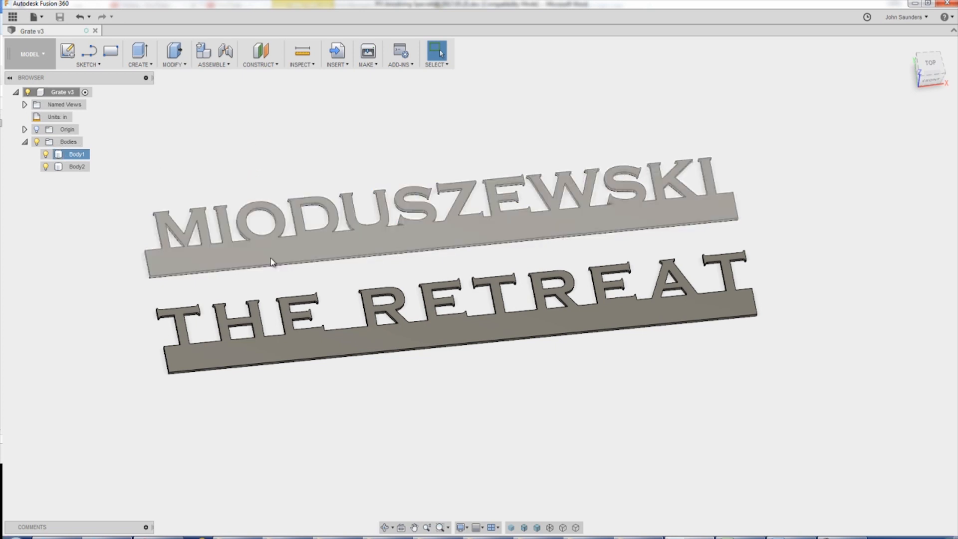
- Select Body1 and start a new sketch on the sign's top face
left_click(76, 154)
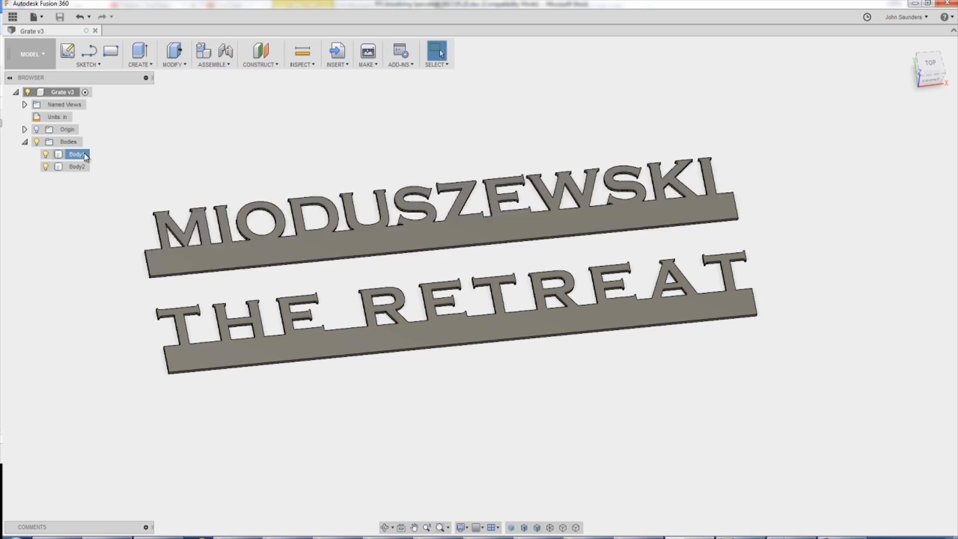
left_click(88, 54)
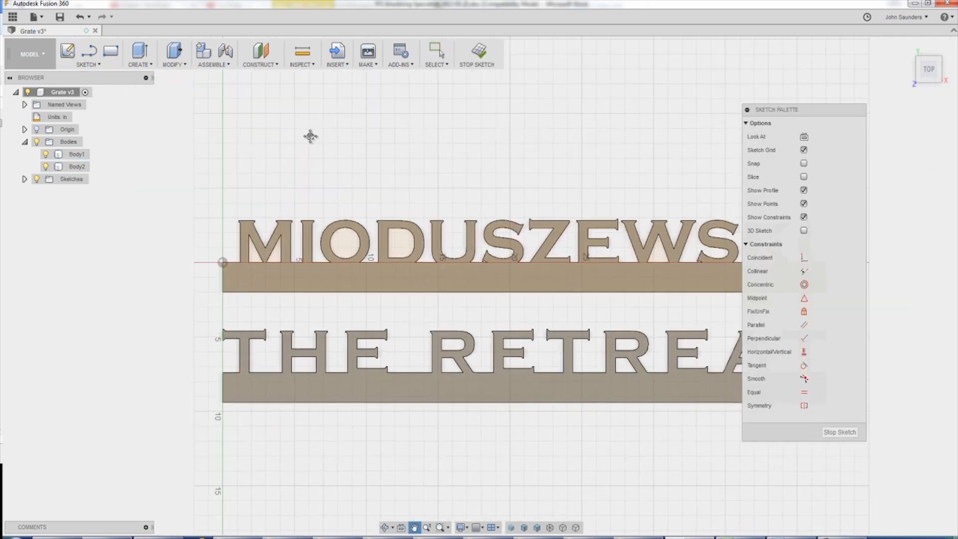
- Project both sign-line outlines into the sketch with Project / Include
left_click(88, 54)
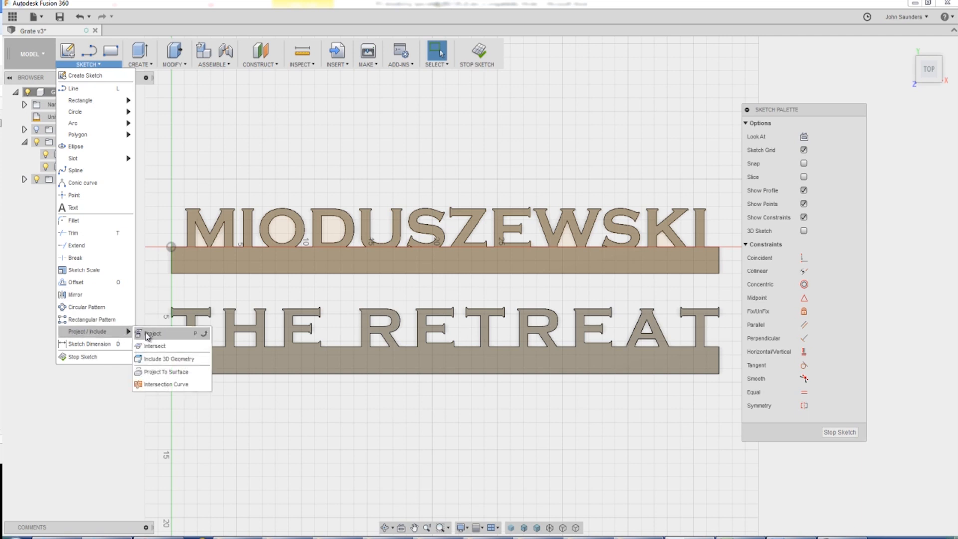
mouse_move(153, 333)
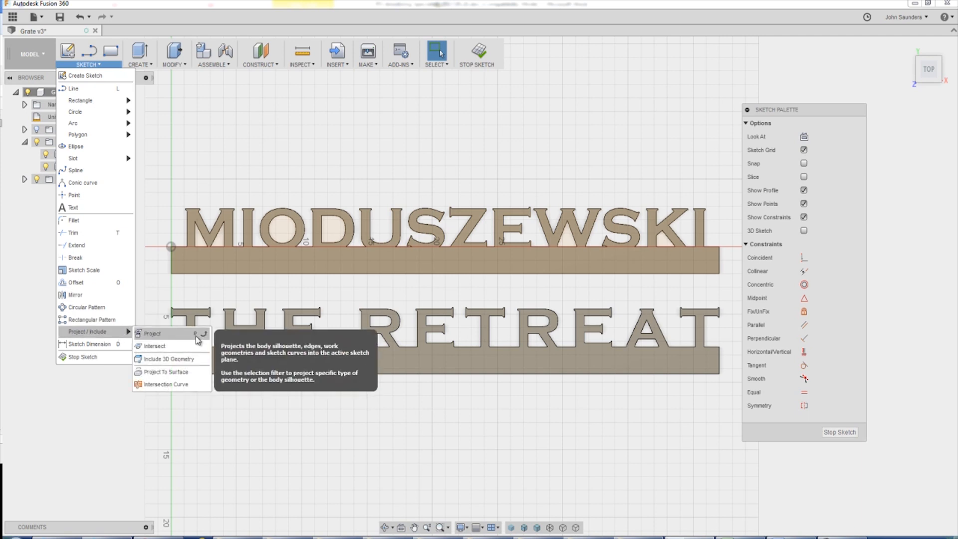
left_click(152, 333)
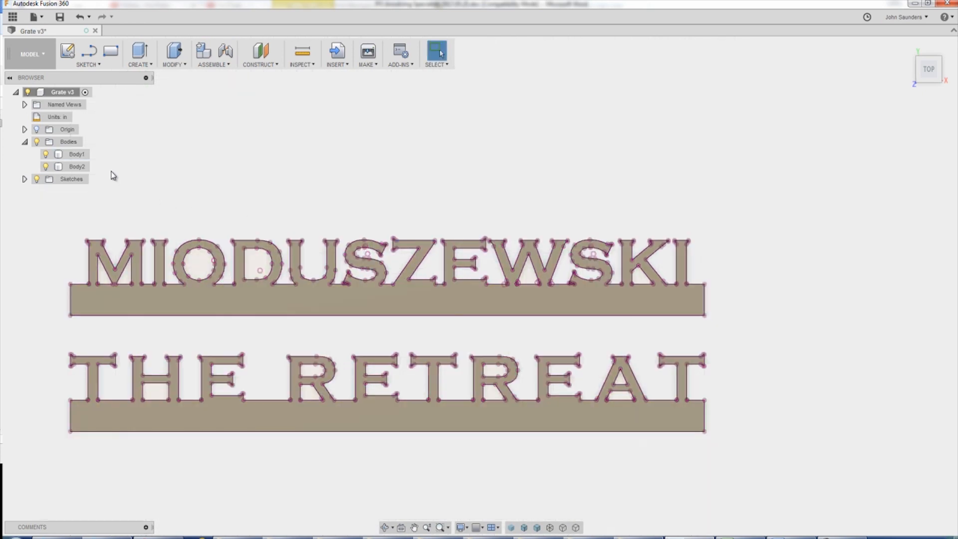
- Expand the Sketches folder and save Sketch1 out as a DXF file
left_click(68, 141)
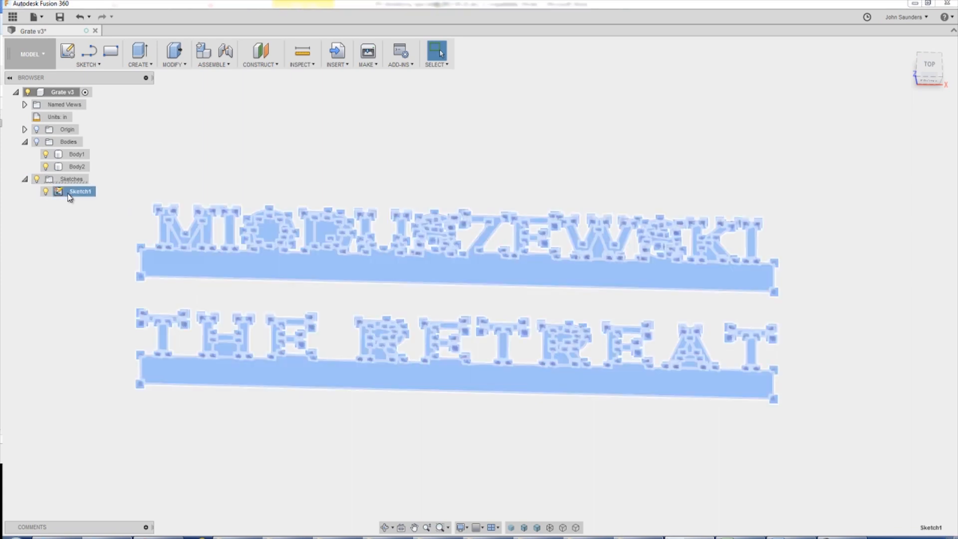
right_click(79, 192)
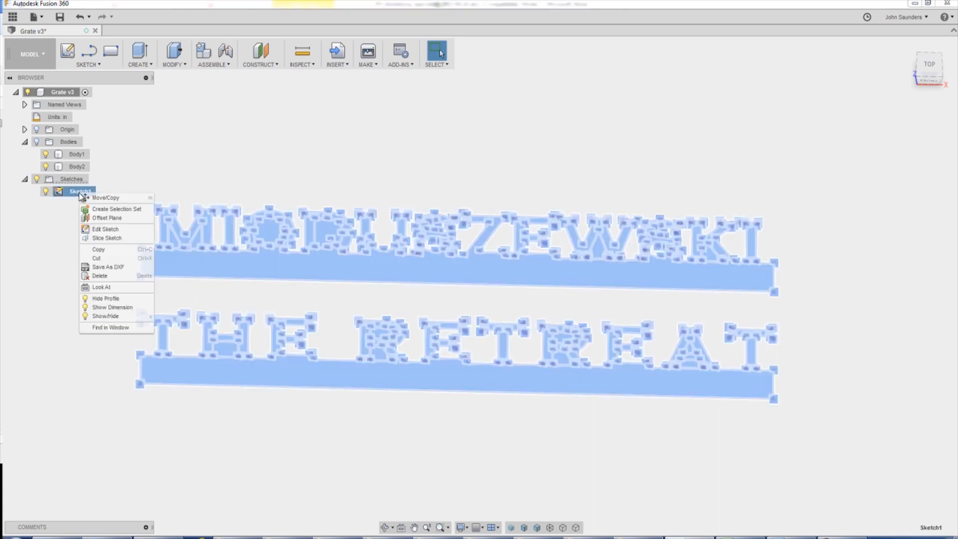
mouse_move(116, 268)
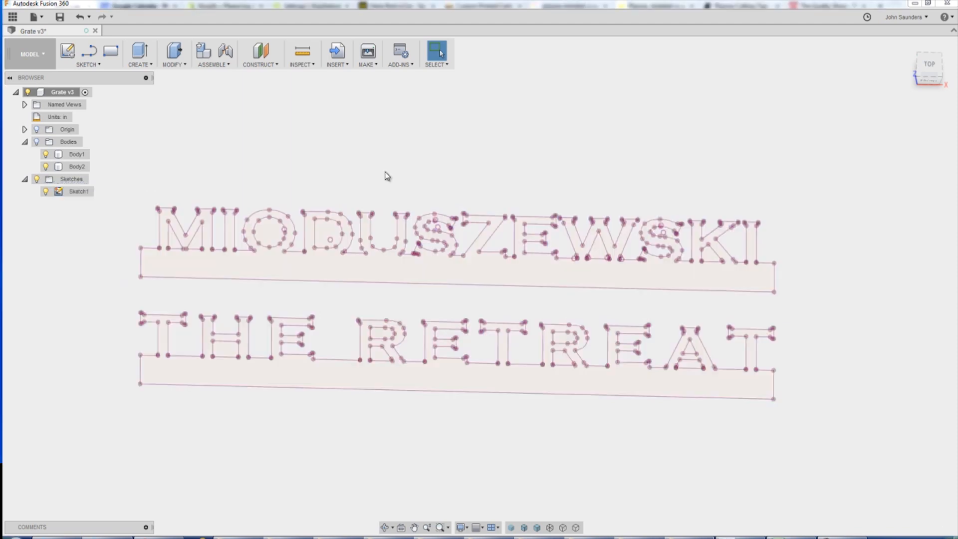
- Launch Remote Desktop Connection from the Start search and connect to the plasma computer
type("remote")
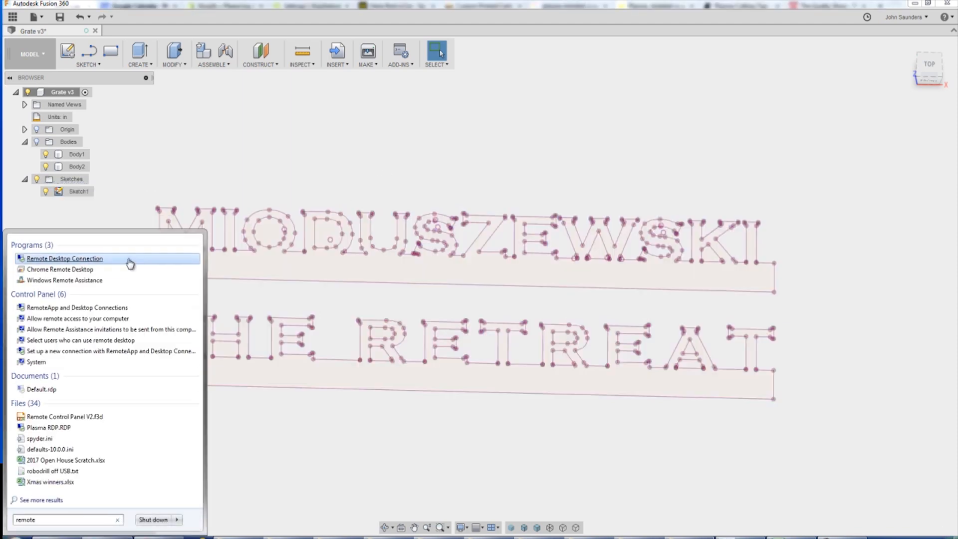
left_click(64, 257)
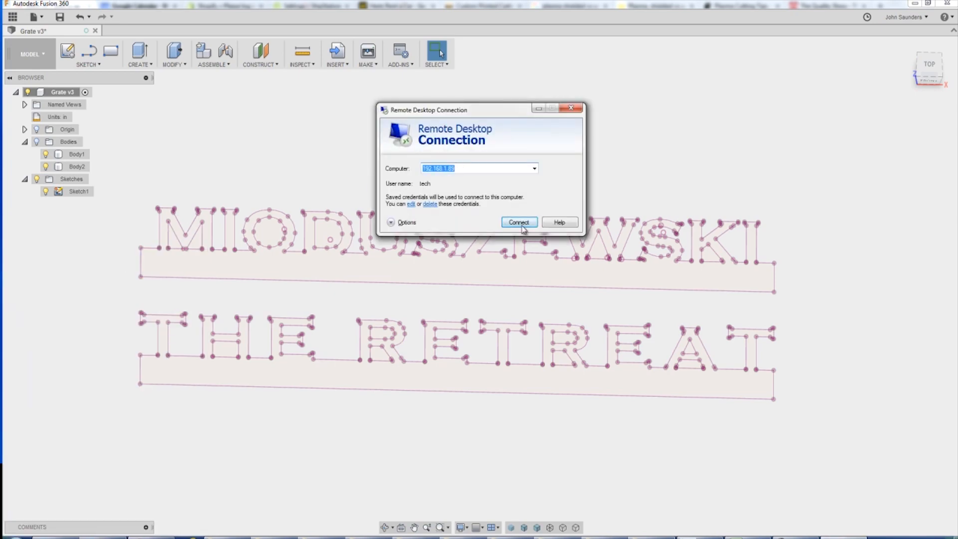
left_click(518, 222)
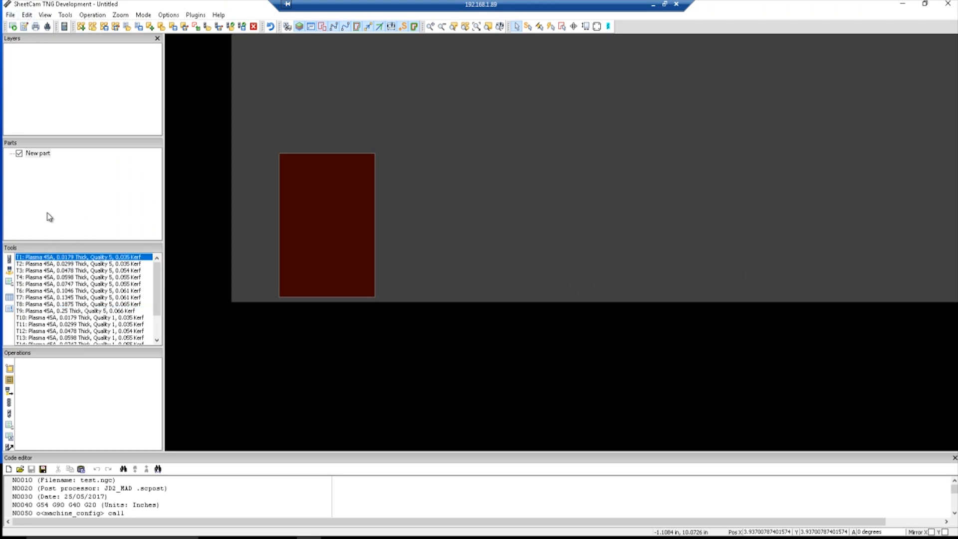
- Import Plasma Sign.dxf as a new part, keeping Inch scaling
left_click(10, 15)
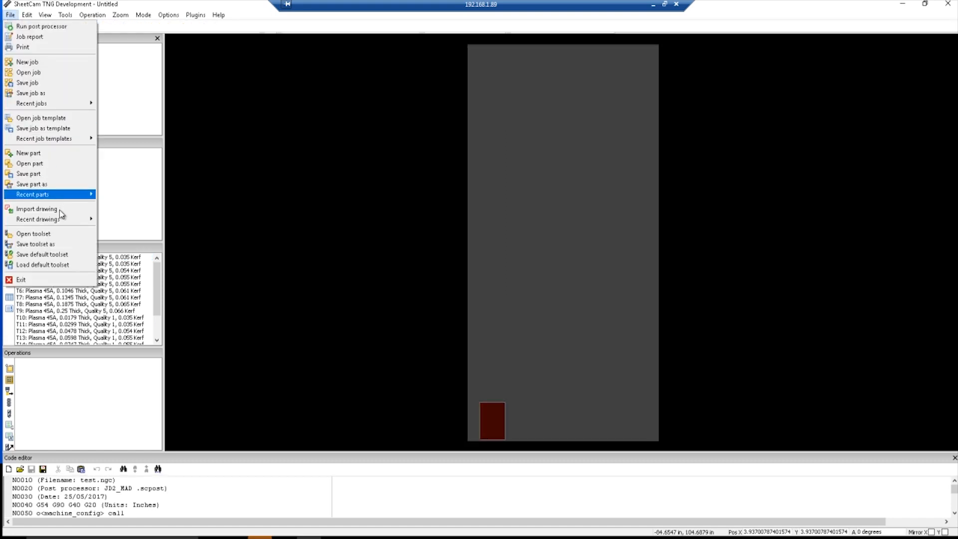
left_click(36, 208)
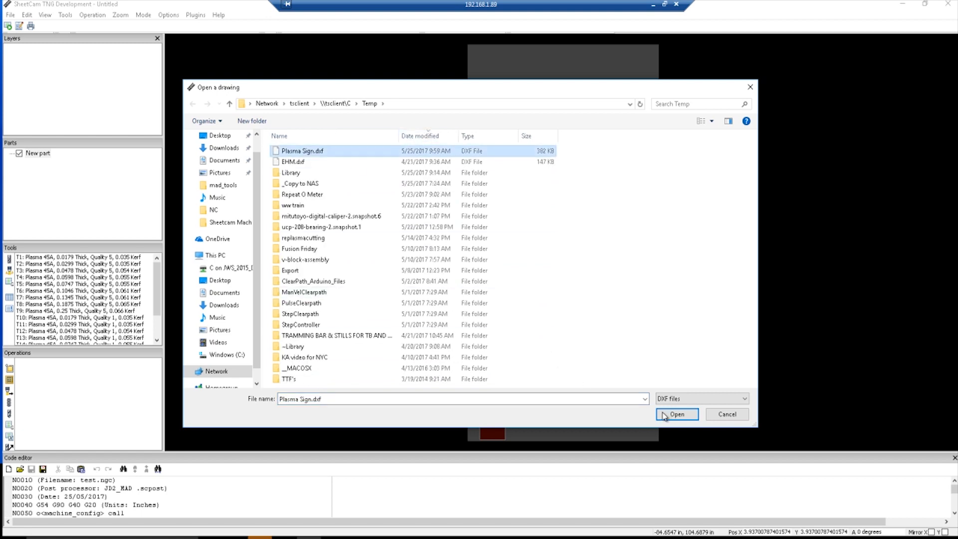
left_click(677, 414)
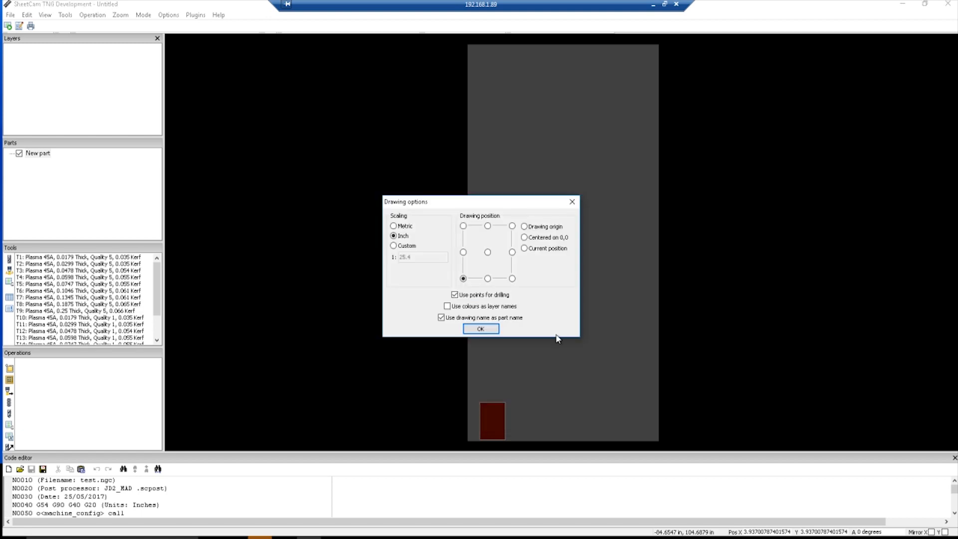
left_click(463, 278)
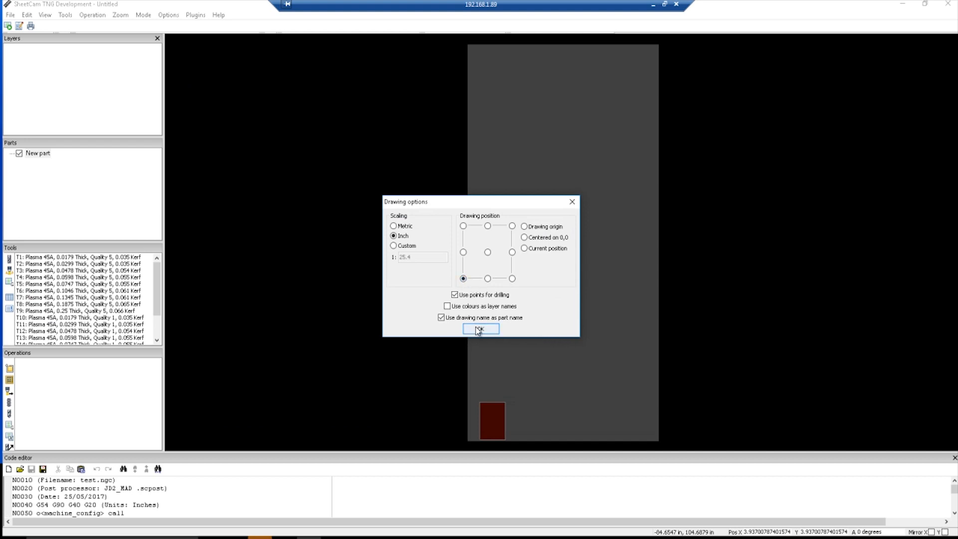
left_click(479, 329)
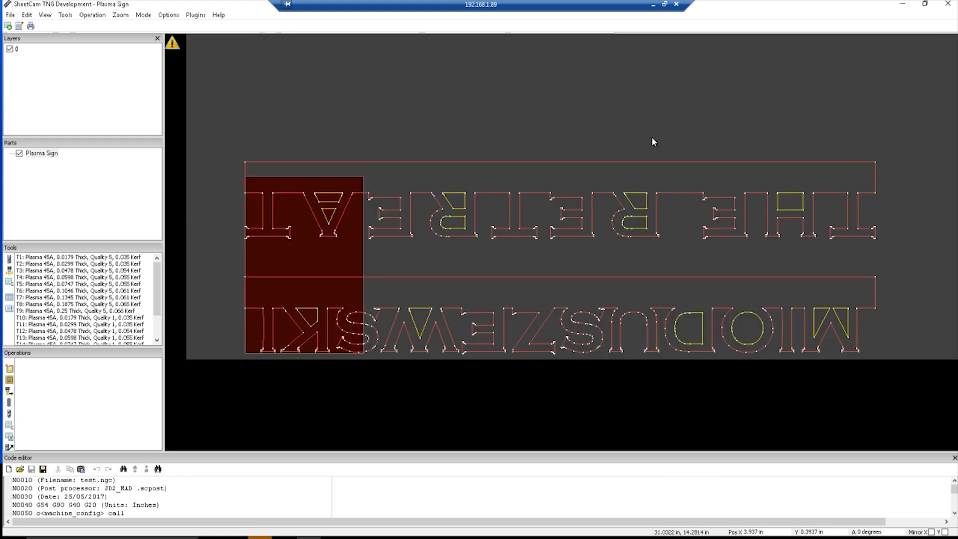
mouse_move(860, 467)
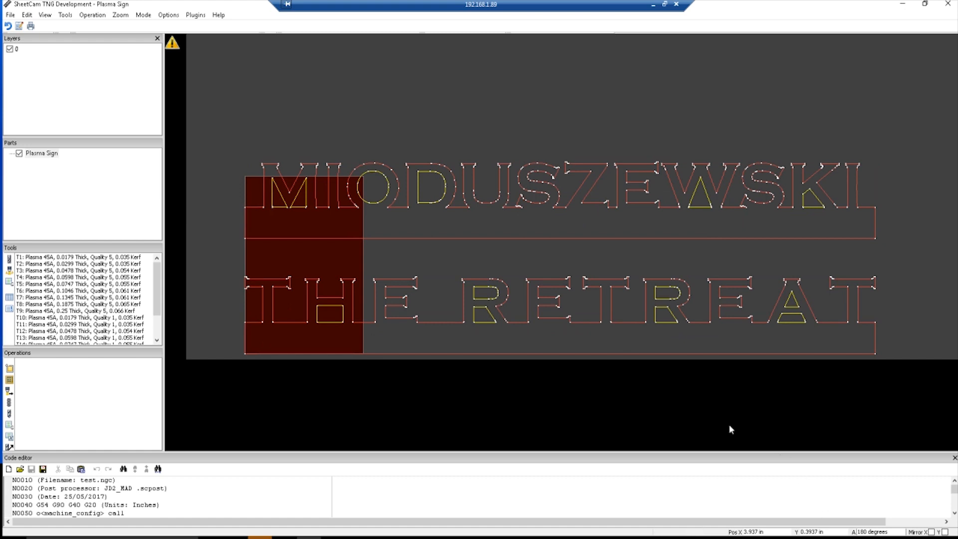
mouse_move(271, 197)
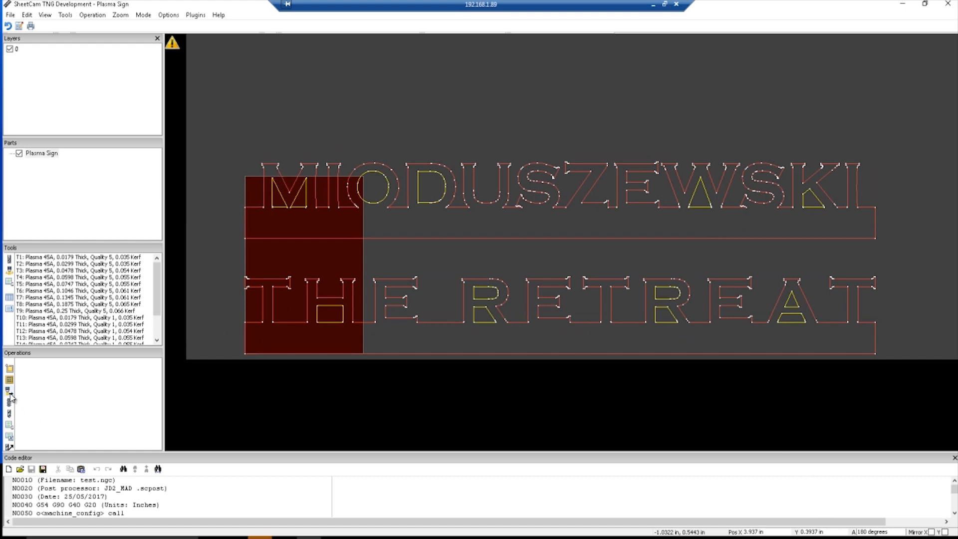
mouse_move(10, 390)
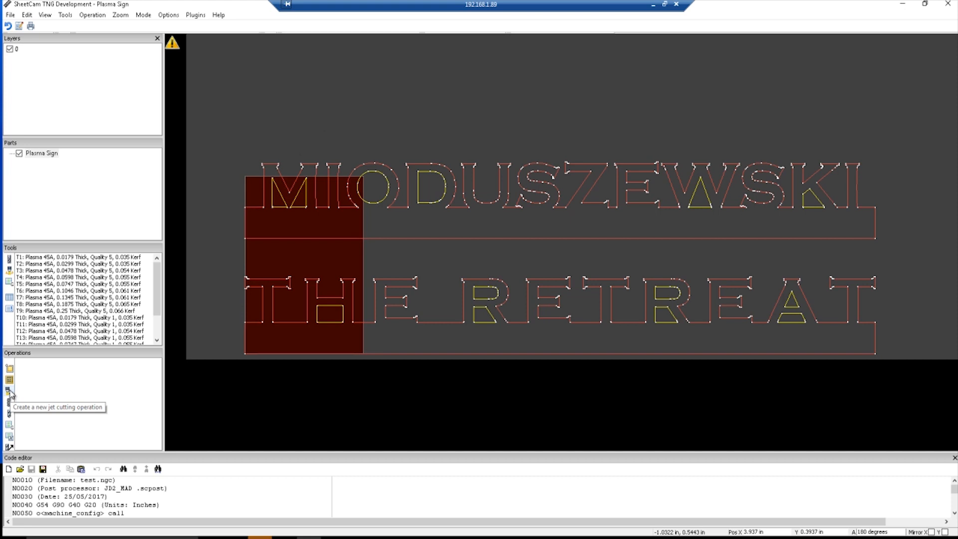
- Start a new outside-offset jet cutting operation and choose the T9 plasma tool
left_click(9, 391)
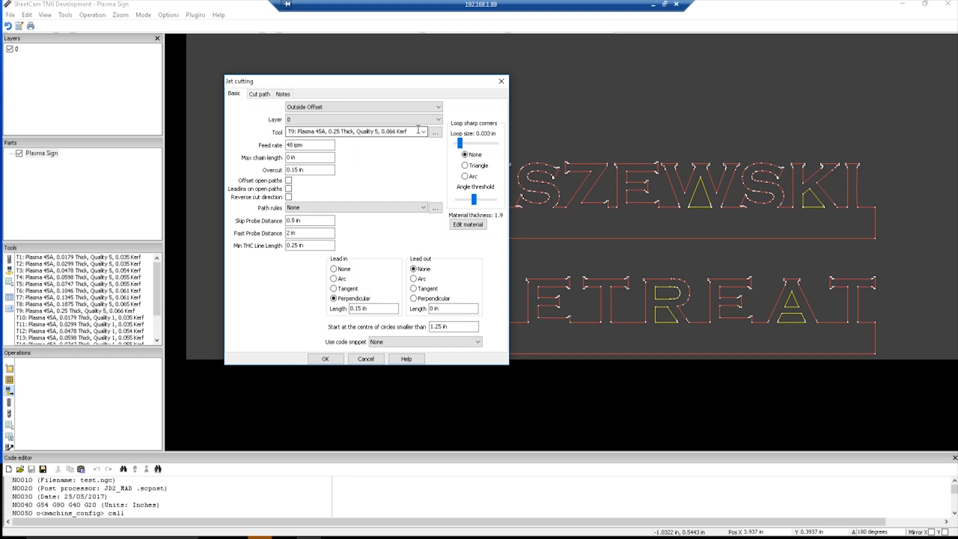
left_click(426, 131)
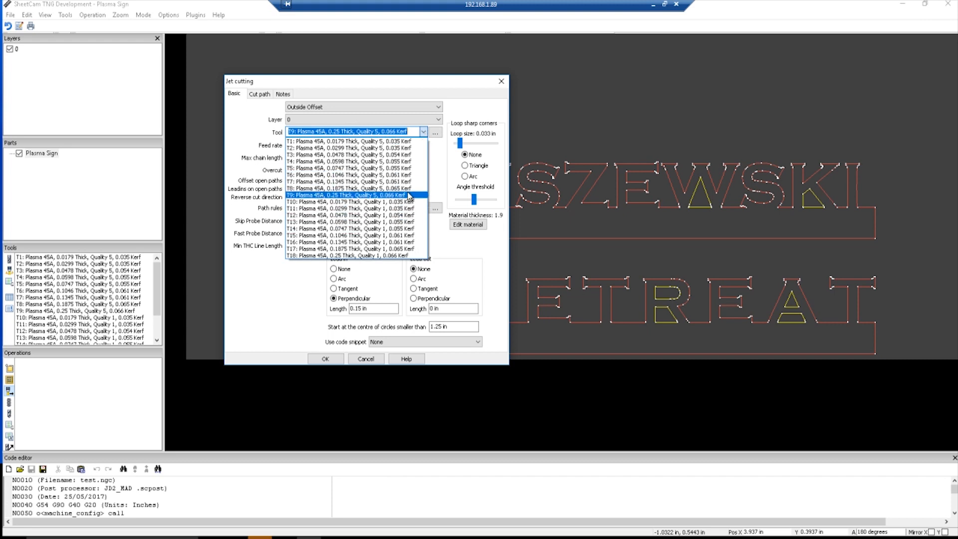
mouse_move(408, 201)
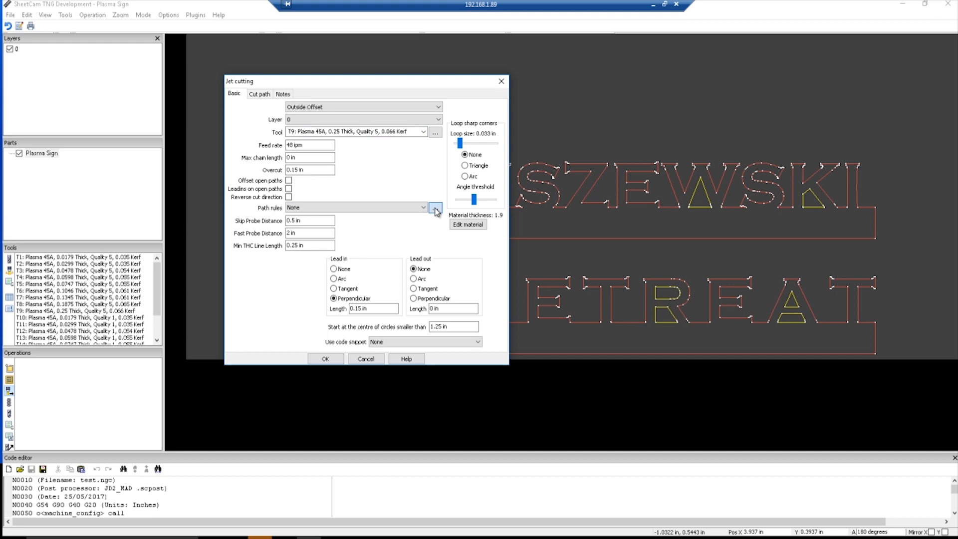
- Load the mad_rules.rule file so the operation uses the mad_pathrules rule set
left_click(435, 208)
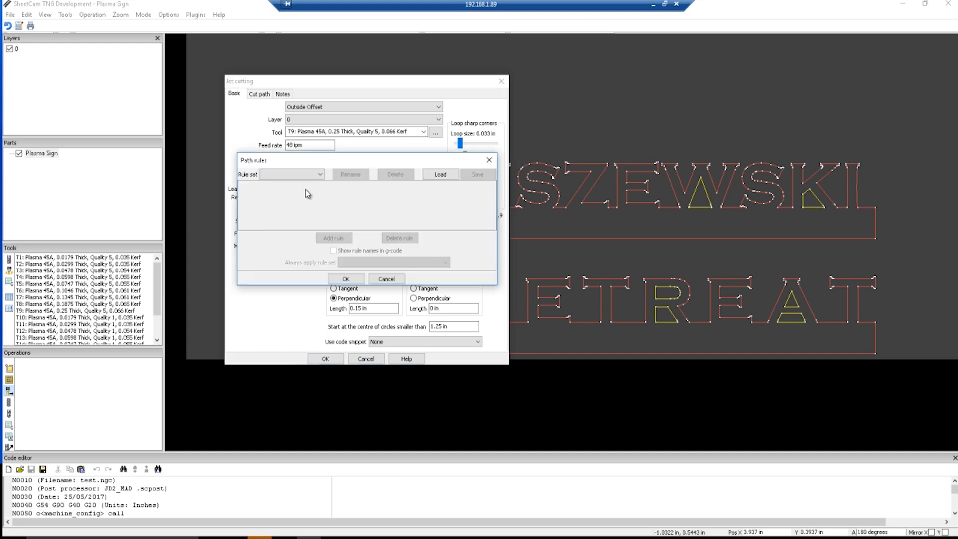
left_click(439, 174)
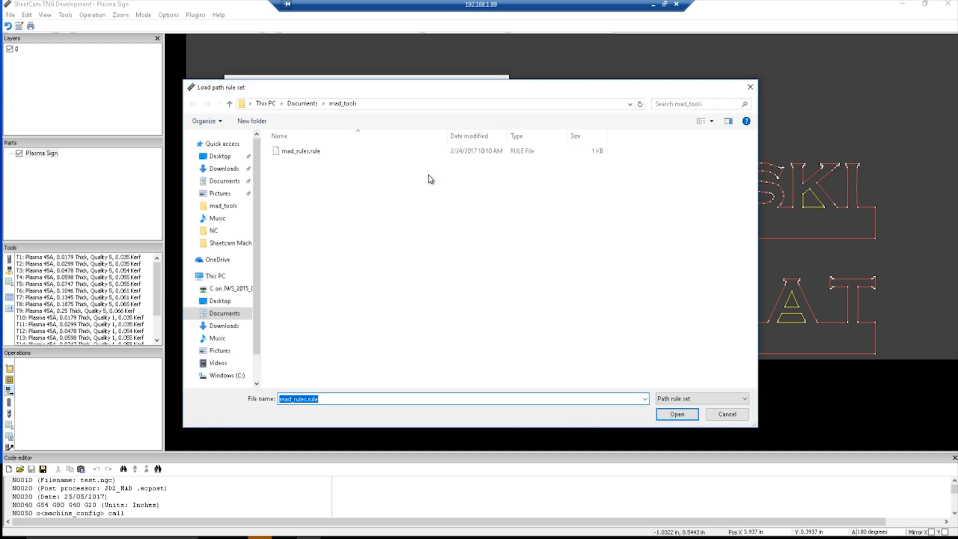
left_click(301, 150)
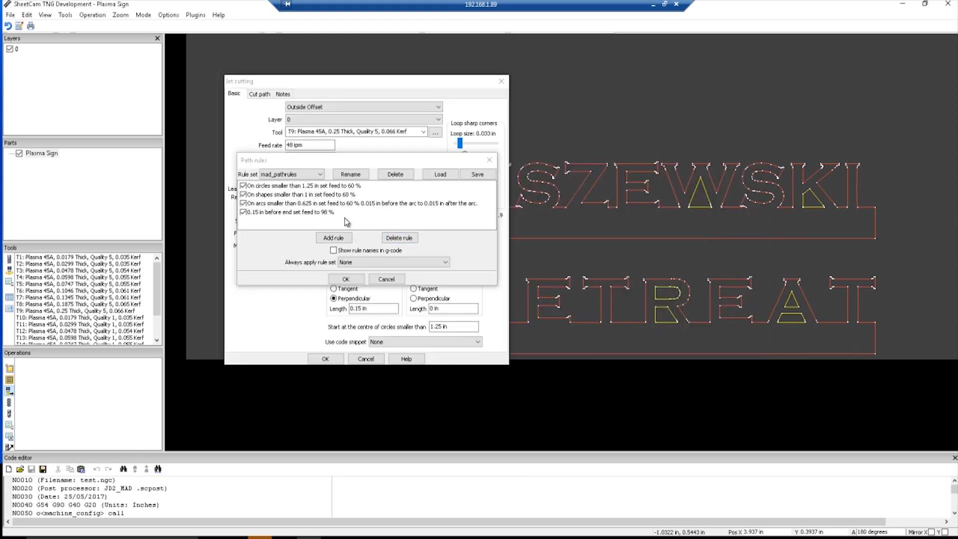
mouse_move(310, 198)
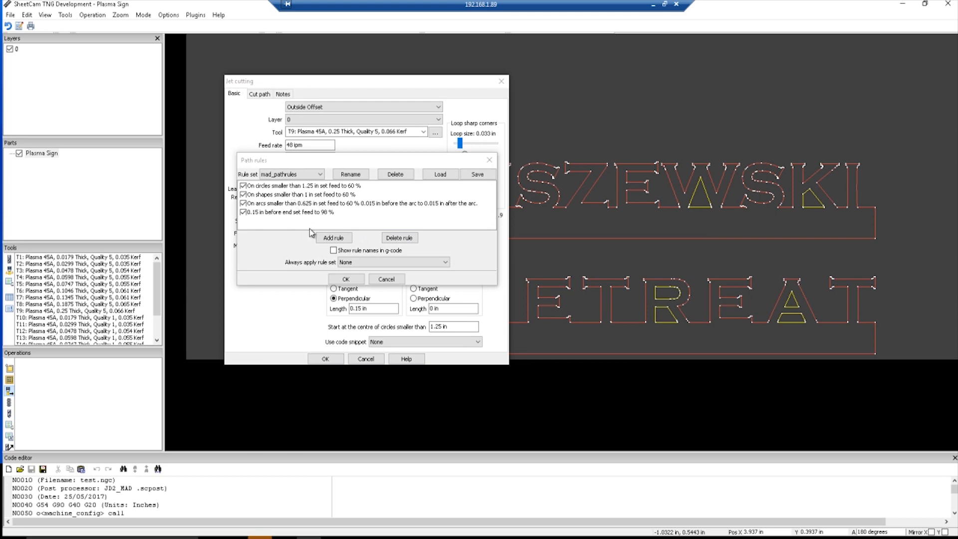
left_click(347, 279)
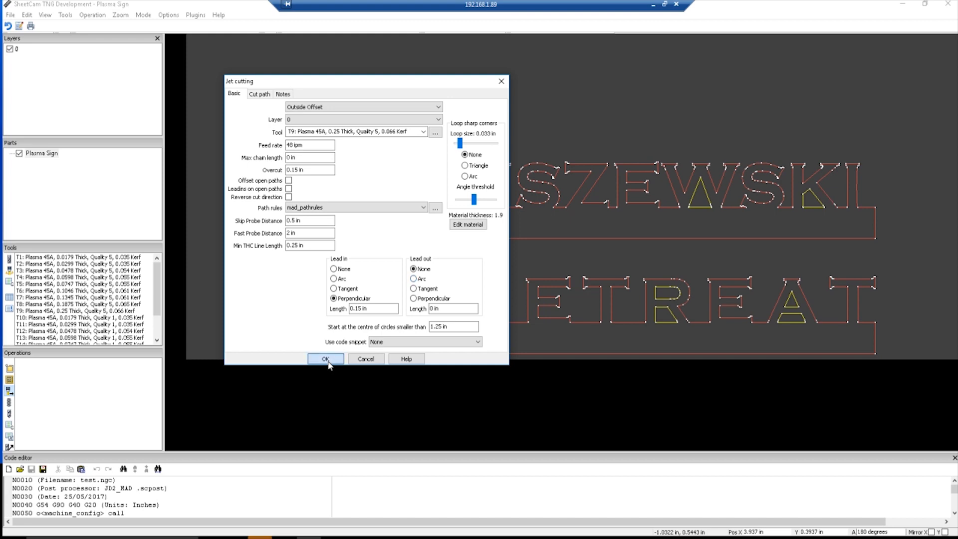
- Create the T9 outside-offset operation and run a simulation of its cut paths
left_click(325, 358)
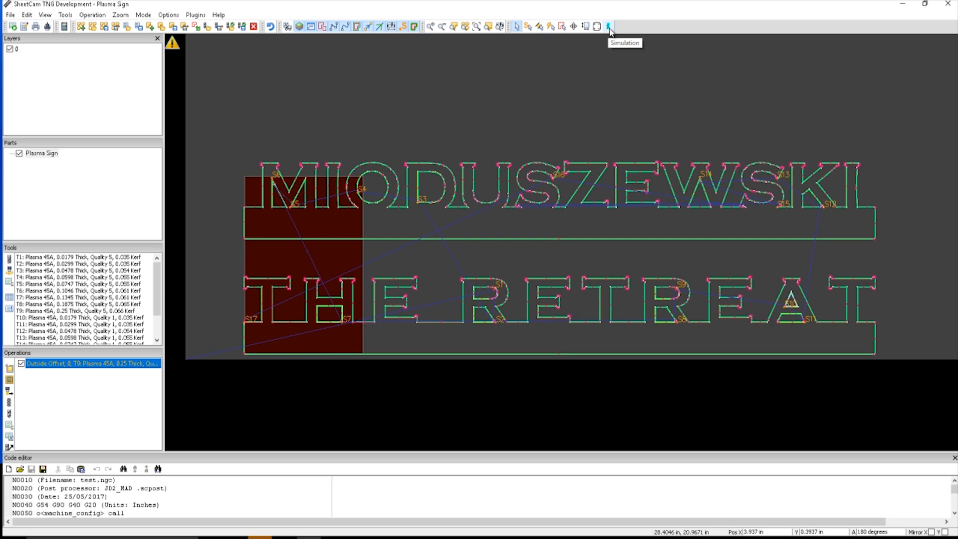
left_click(609, 26)
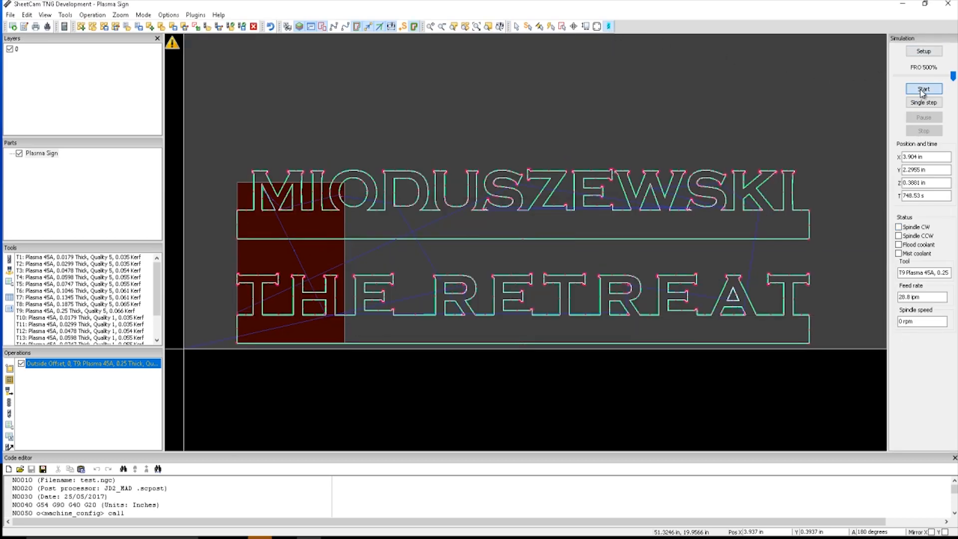
left_click(923, 89)
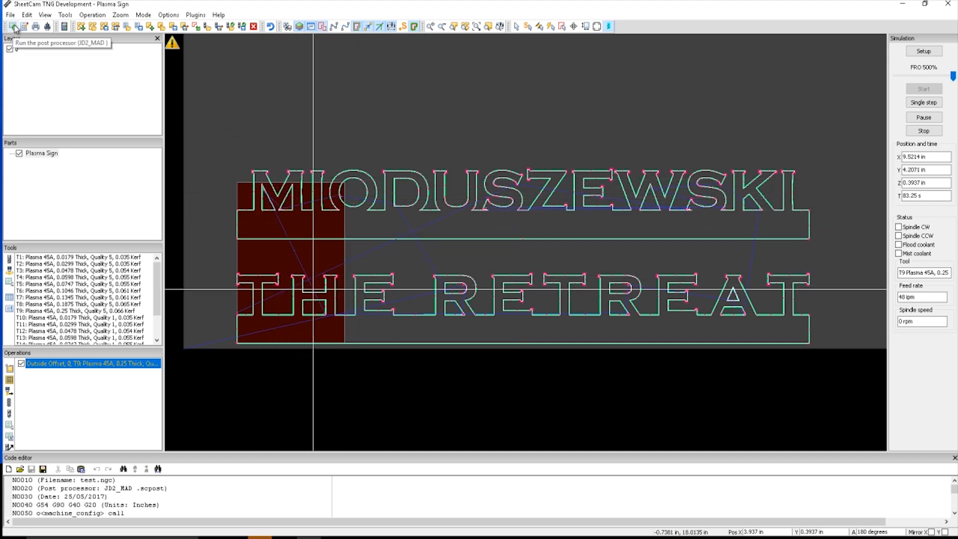
- Post the toolpaths and save the G-code as Plasma Sign.ngc
left_click(15, 26)
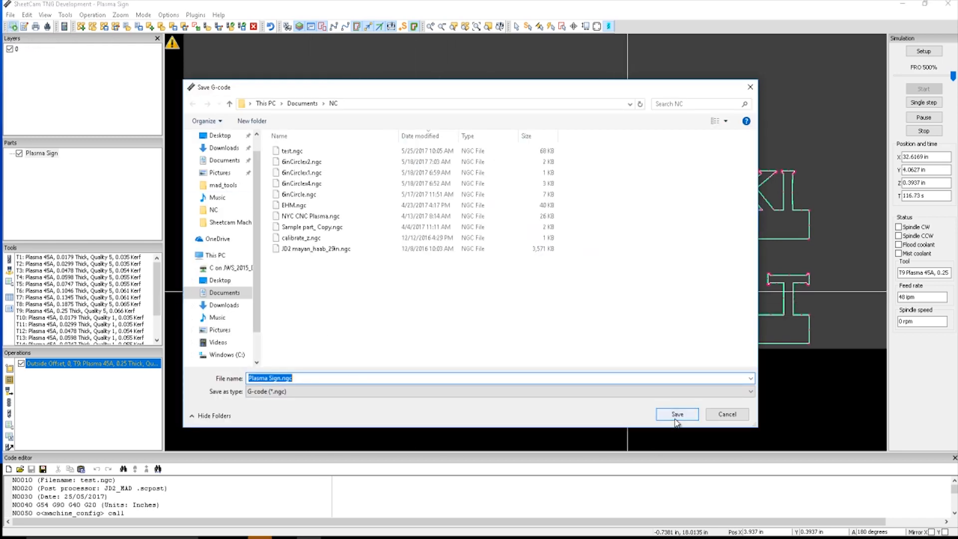
left_click(676, 415)
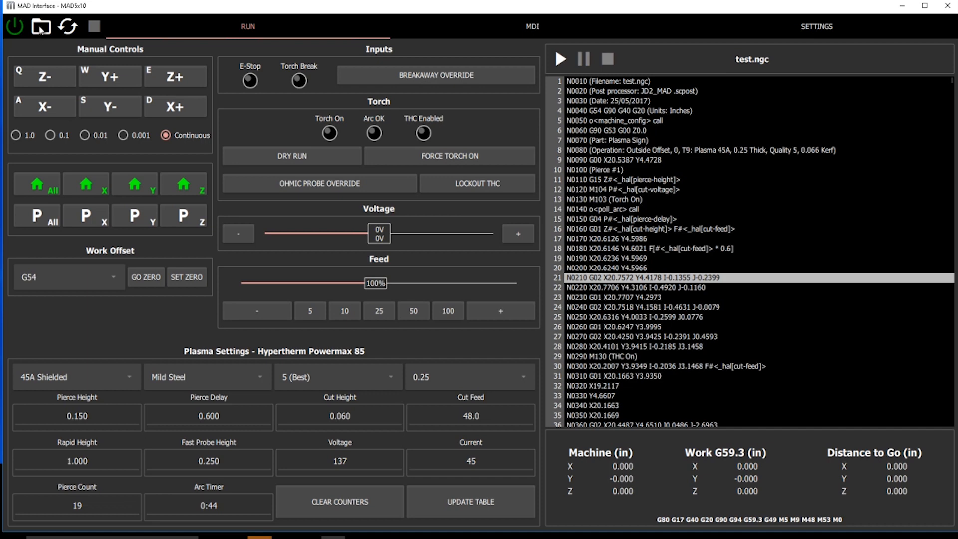
mouse_move(42, 29)
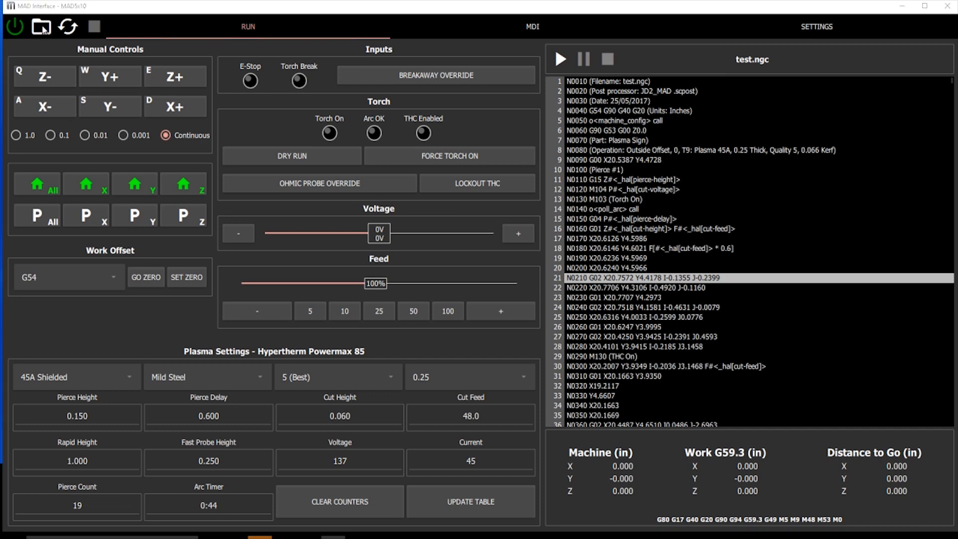
- Load Plasma Sign.ngc into MAD Interface and review the consumable choices
left_click(41, 26)
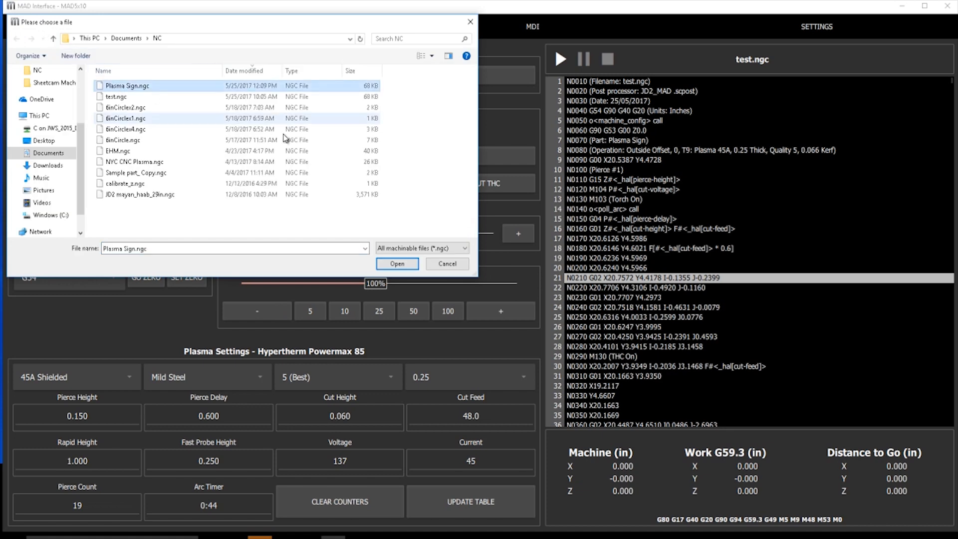
left_click(396, 264)
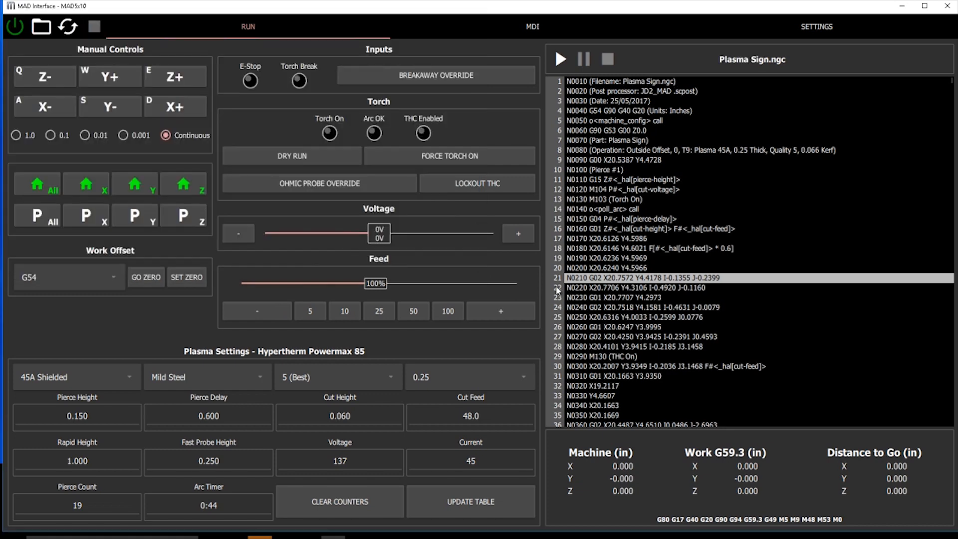
left_click(77, 377)
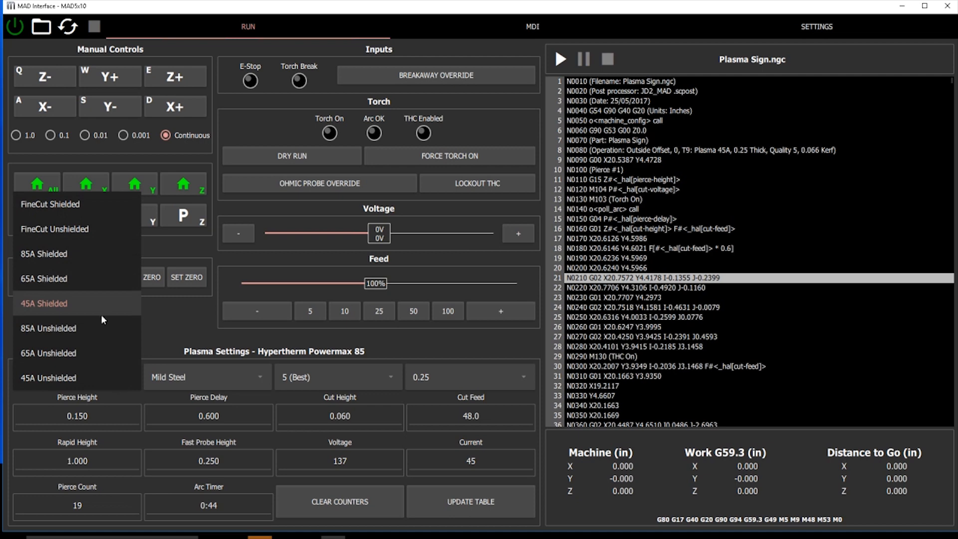
left_click(43, 303)
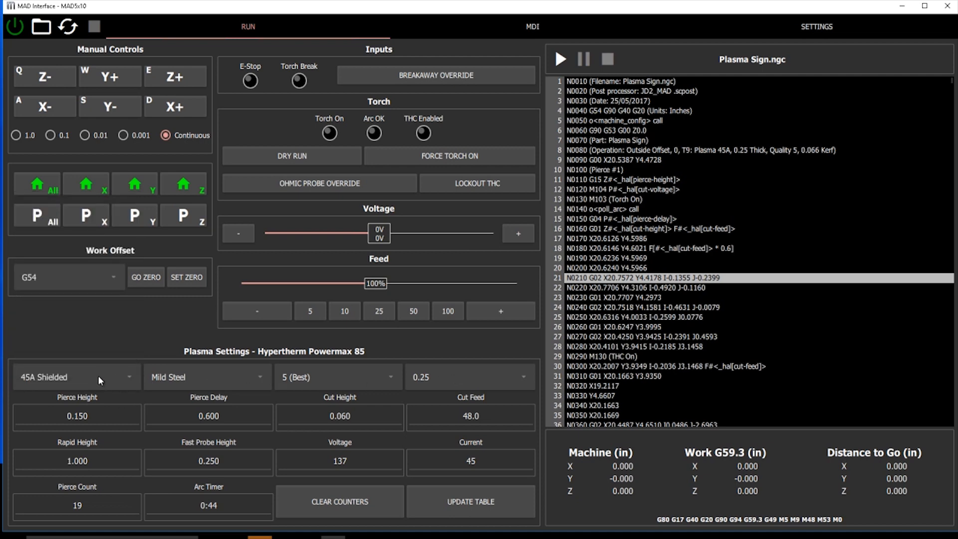
mouse_move(277, 379)
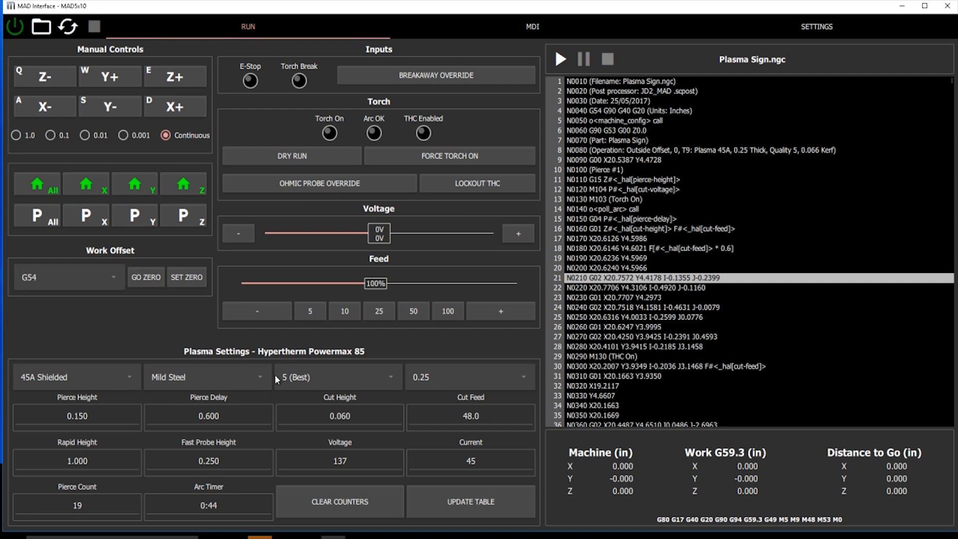
mouse_move(123, 369)
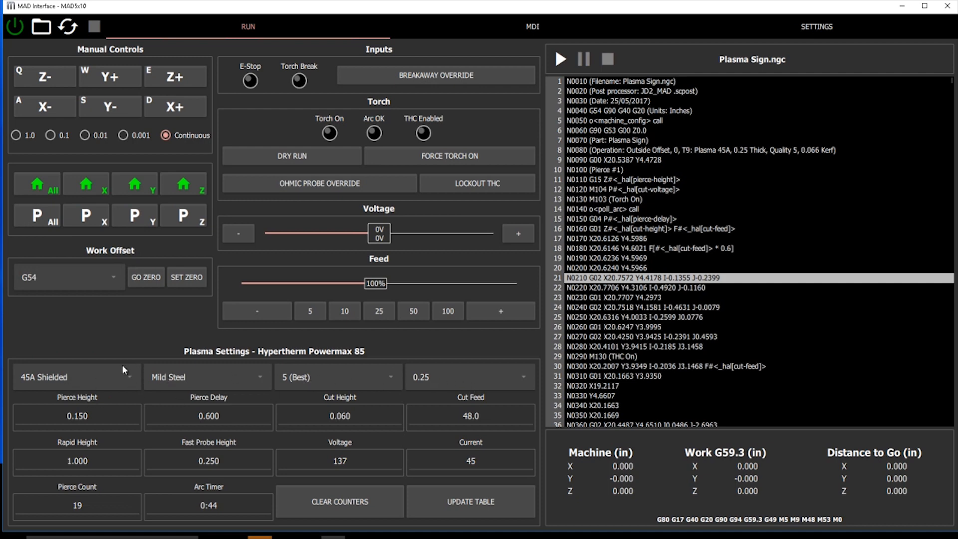
mouse_move(132, 374)
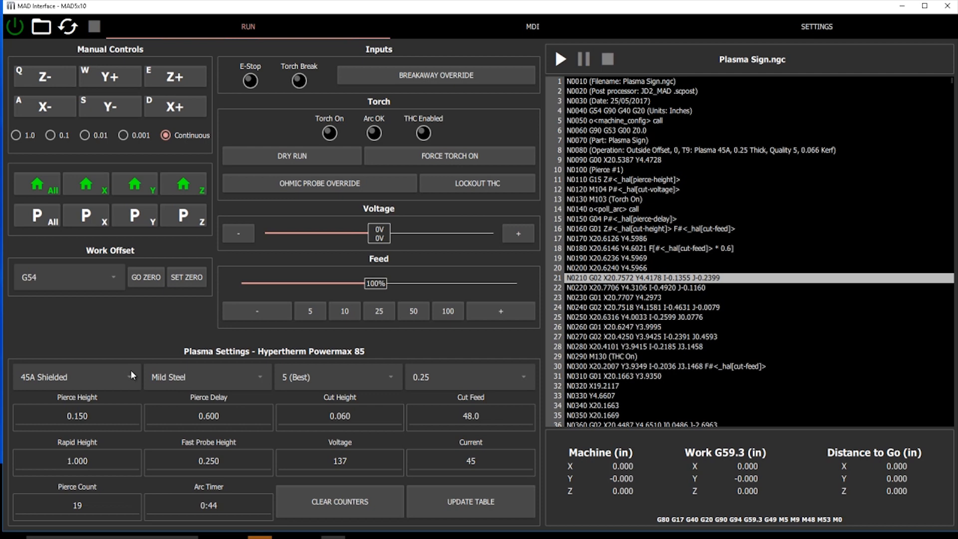
mouse_move(263, 383)
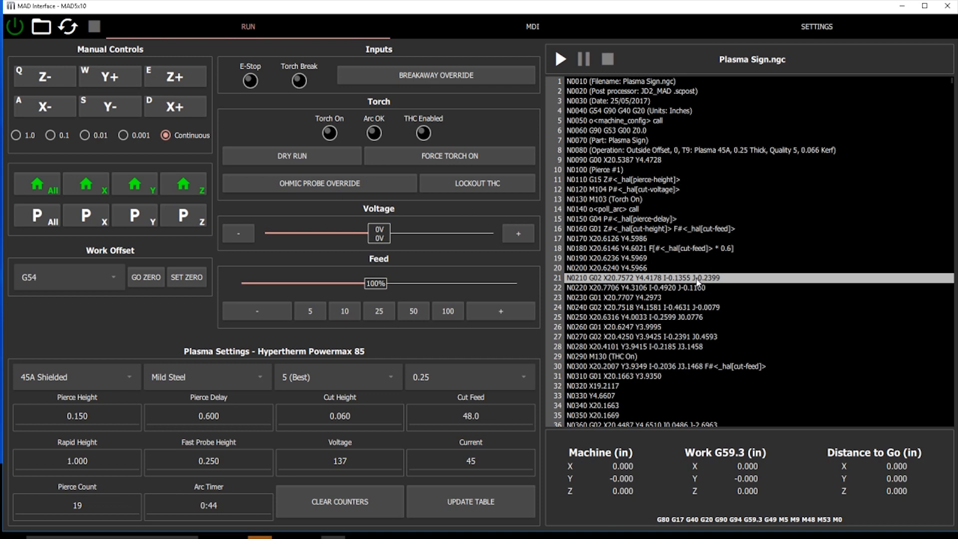
mouse_move(730, 233)
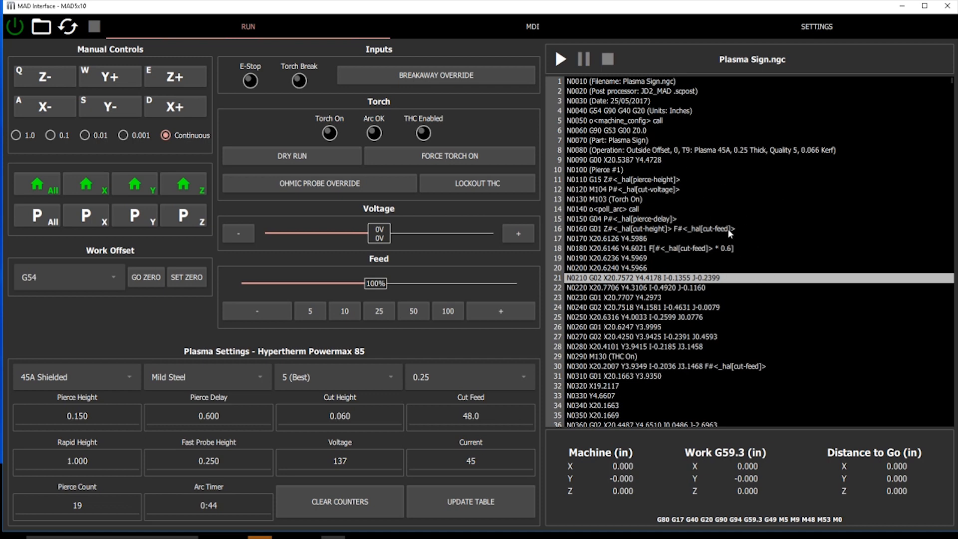
mouse_move(729, 167)
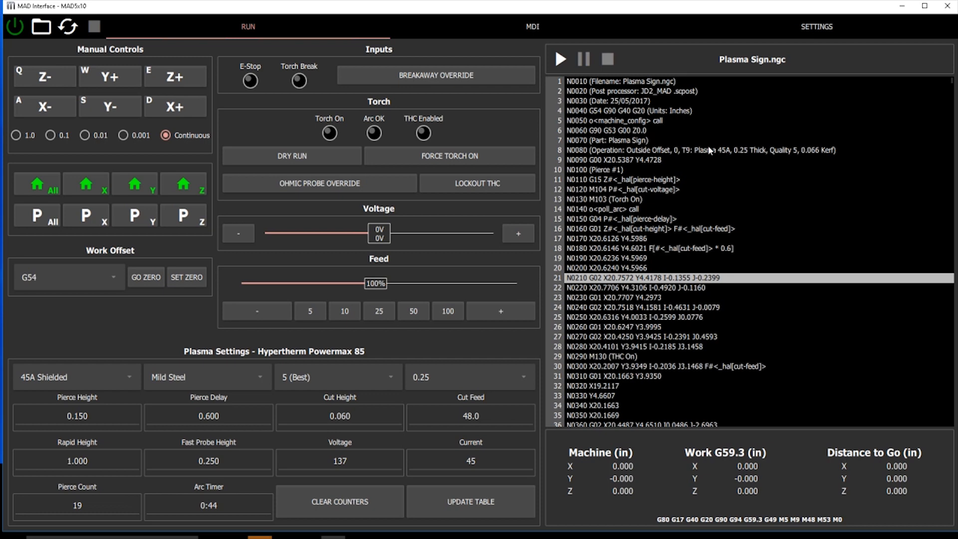
mouse_move(652, 173)
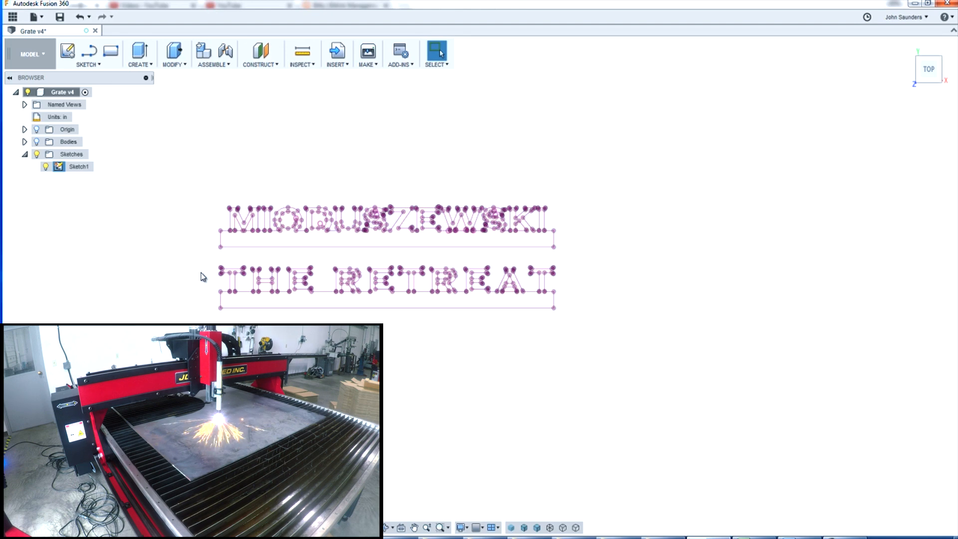
- Edit Sketch1 and start moving the THE RETREAT sketch lines −2.00 in Y
right_click(78, 167)
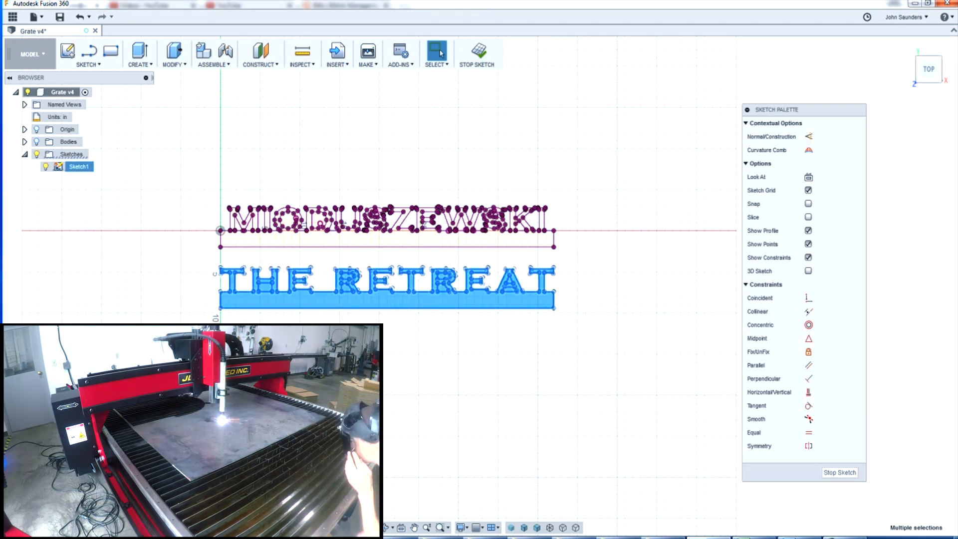
right_click(388, 288)
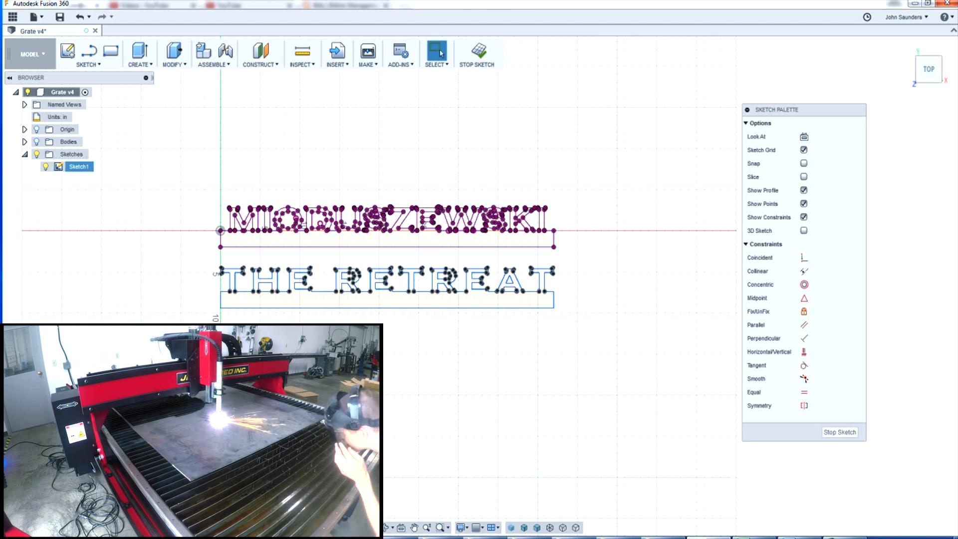
left_click(385, 284)
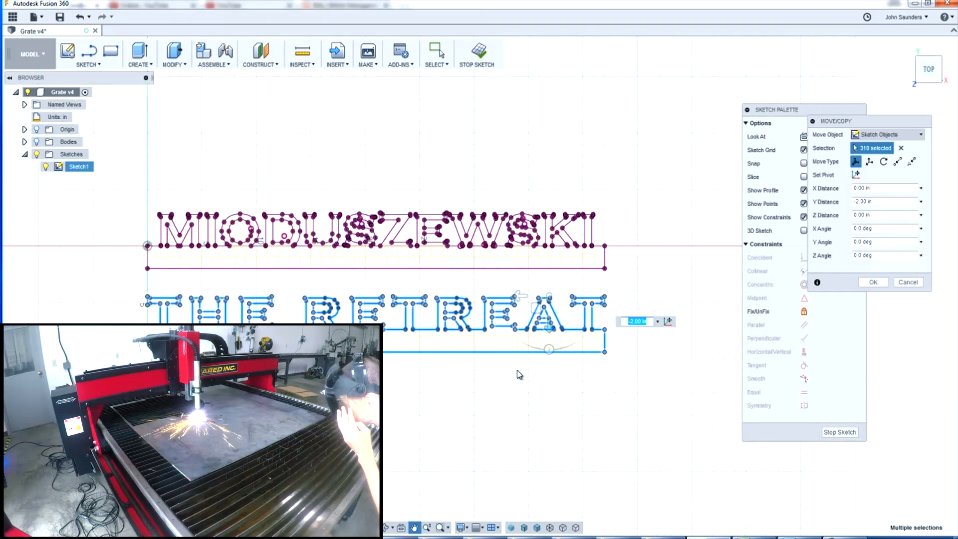
- Apply the 2-inch move, finish the sketch, and bring up Sketch1's export options
left_click(872, 281)
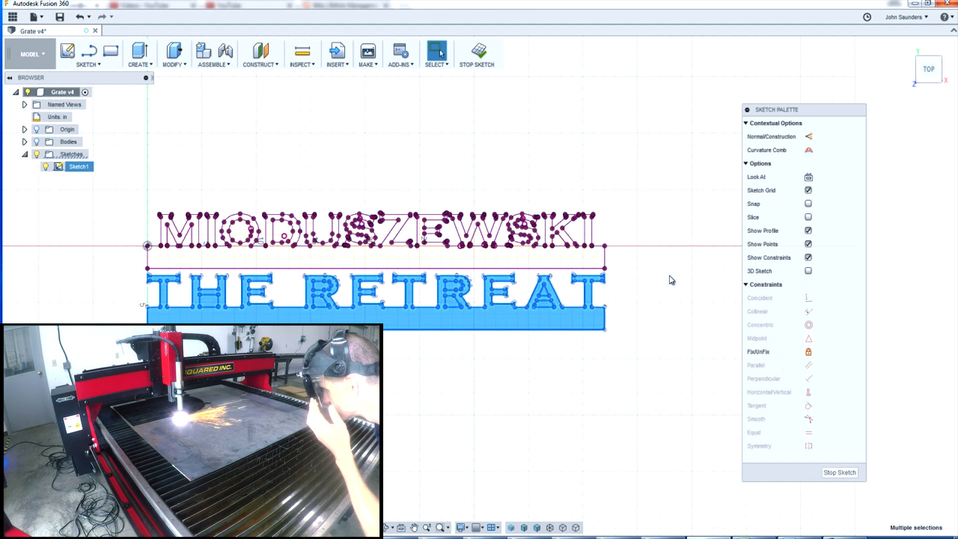
mouse_move(808, 352)
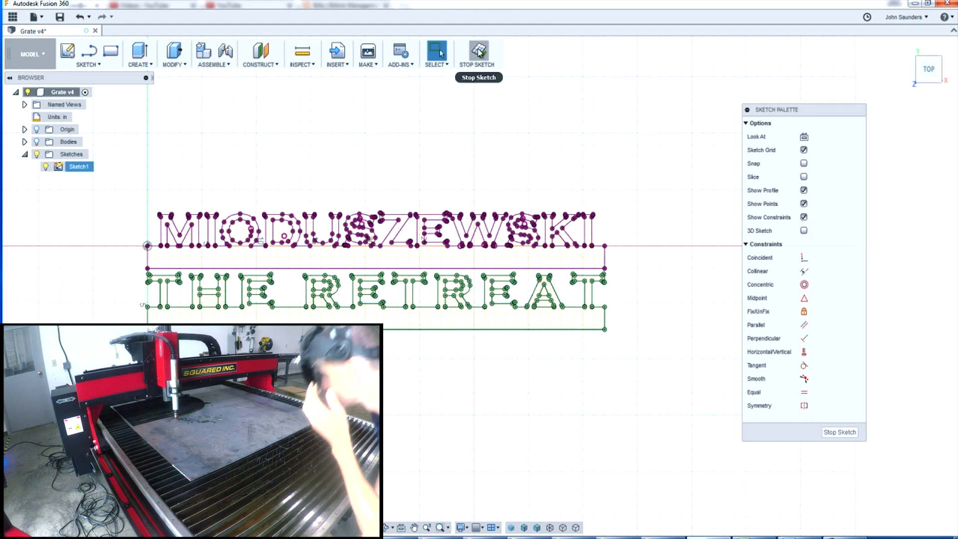
right_click(78, 167)
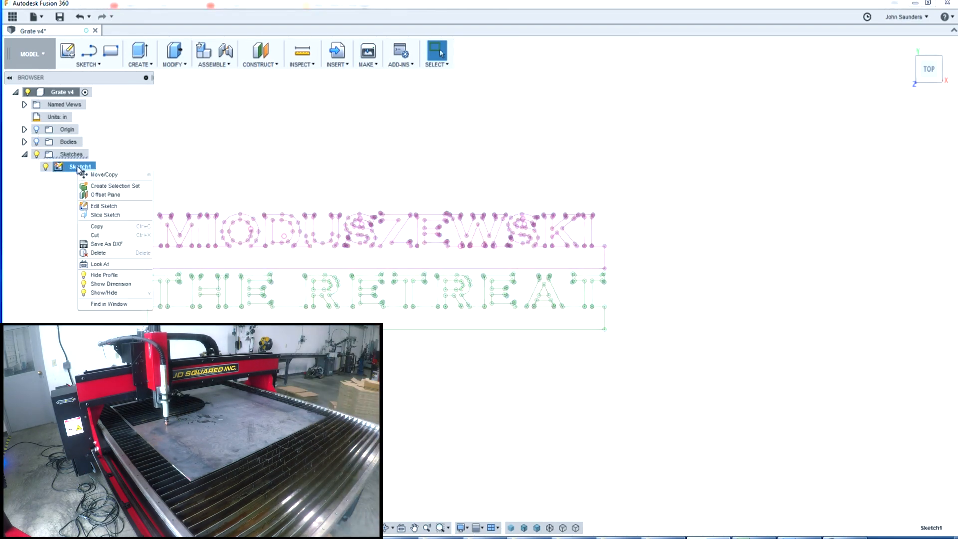